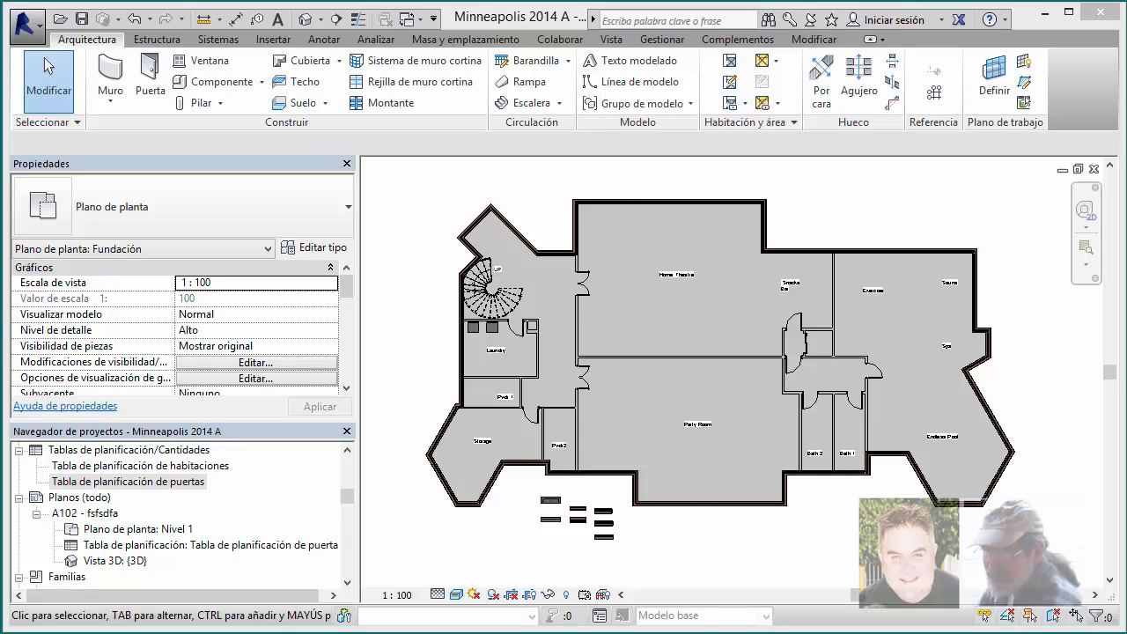
pyautogui.moveTo(401, 578)
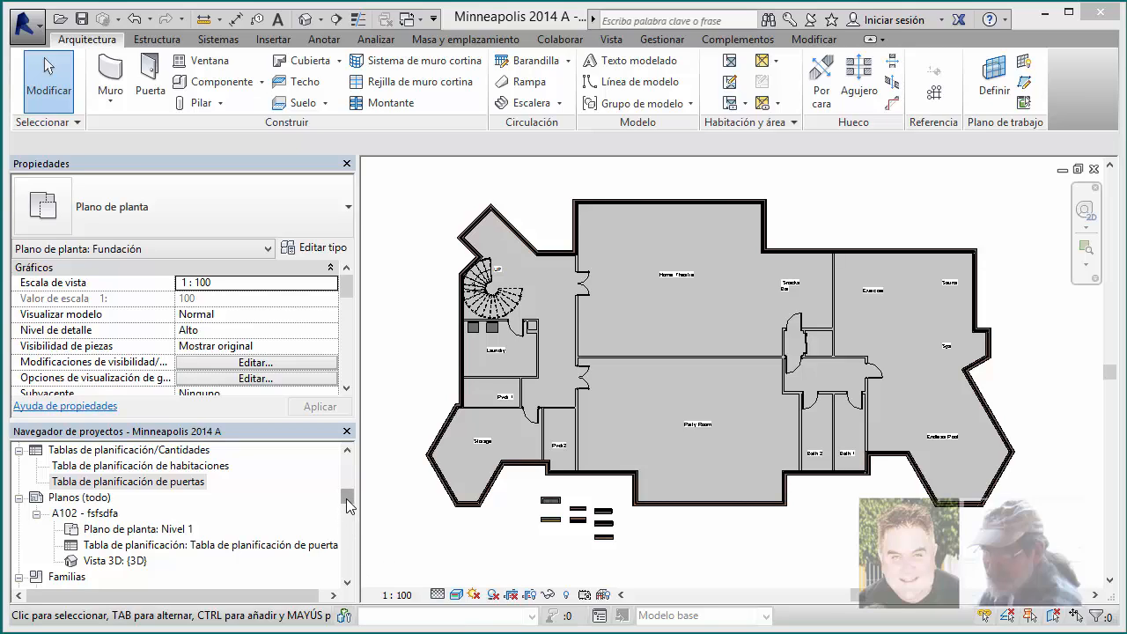
# Step: Select the project's door schedule view in the Project Browser
pyautogui.click(126, 481)
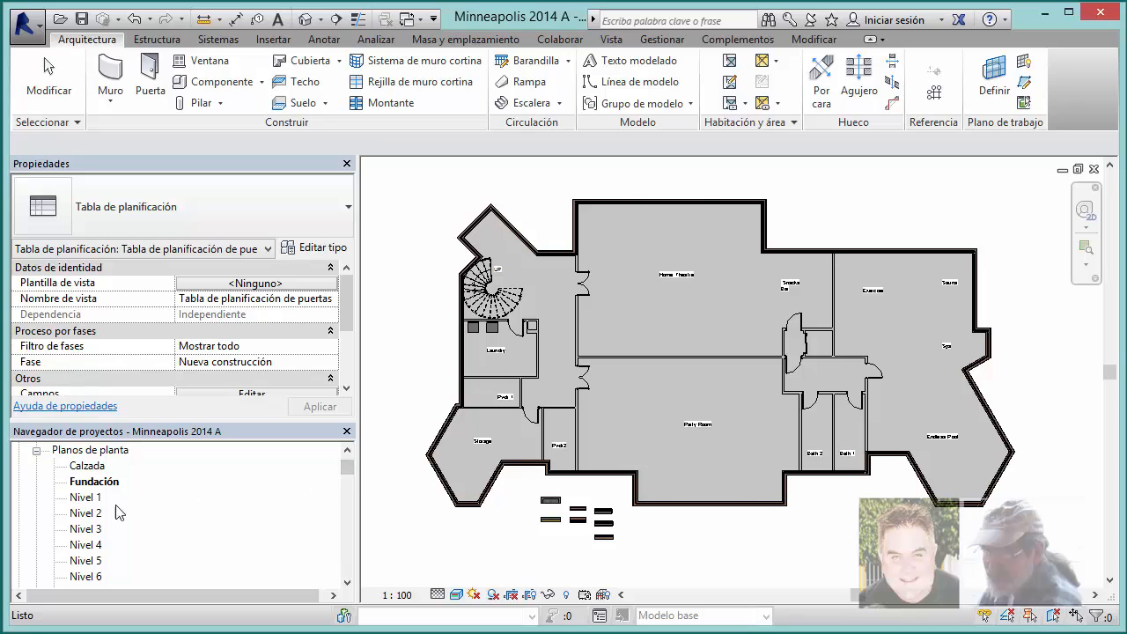
pyautogui.moveTo(108, 509)
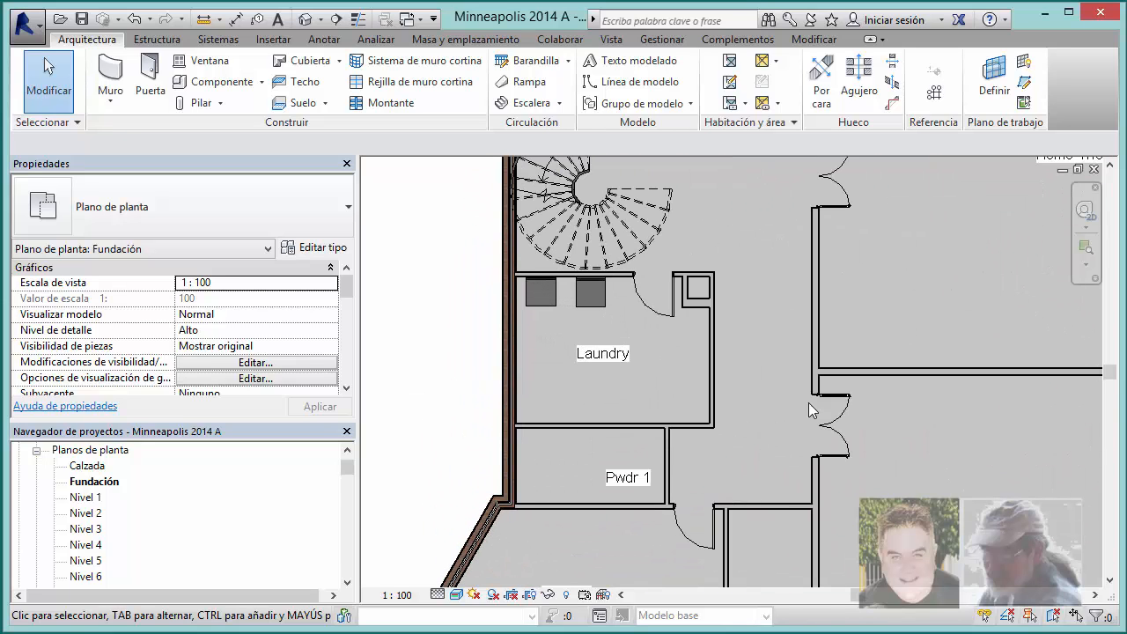
# Step: Zoom out until the whole Fundación basement layout fits the view
pyautogui.scroll(-3)
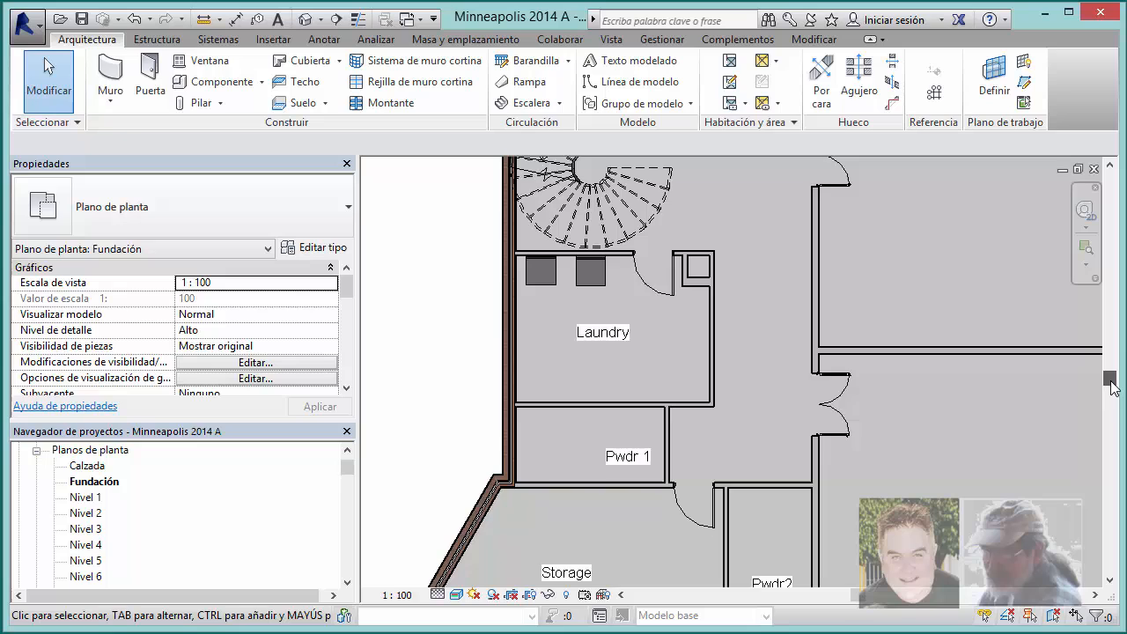
pyautogui.scroll(-3)
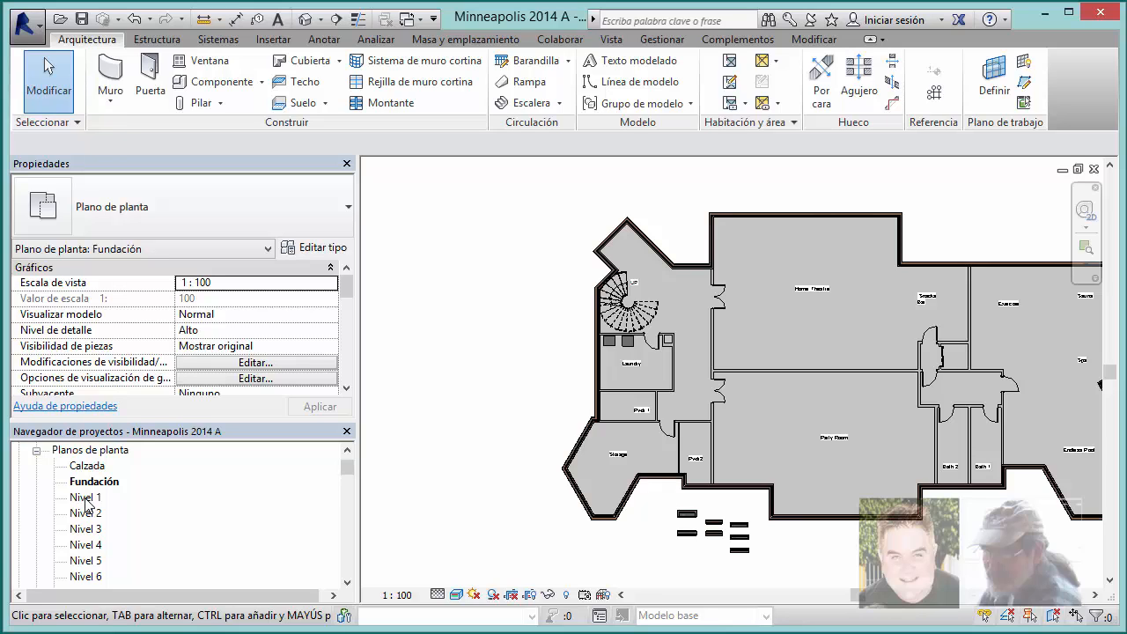
# Step: Open the Nivel 1 floor plan and zoom around the breakfast, family room and foyer stairs
pyautogui.doubleClick(84, 497)
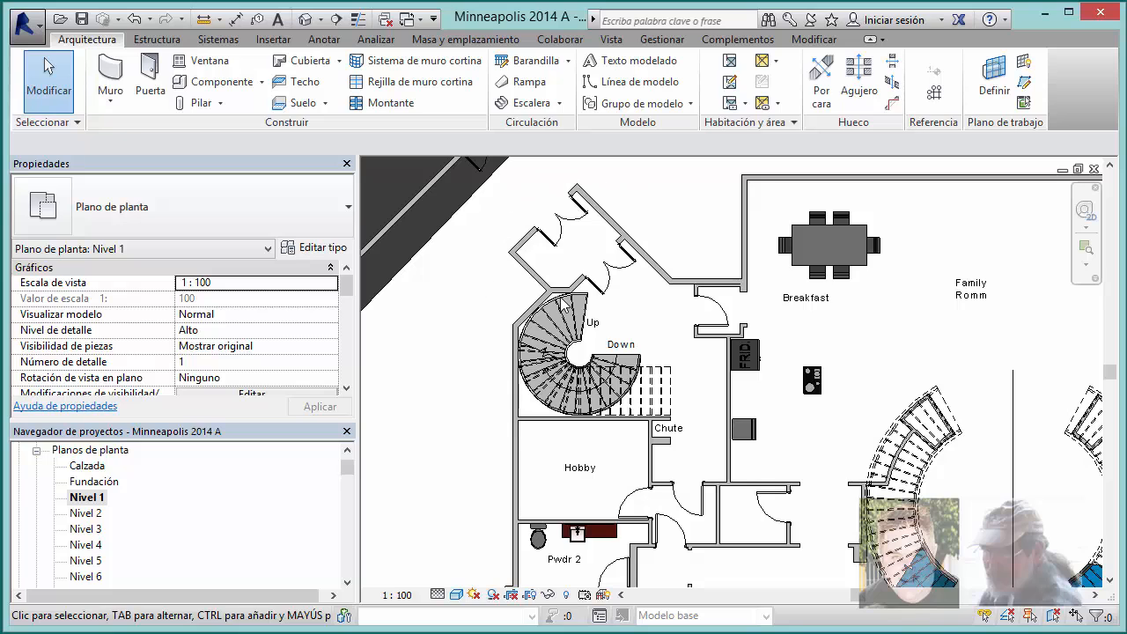
pyautogui.moveTo(658, 233)
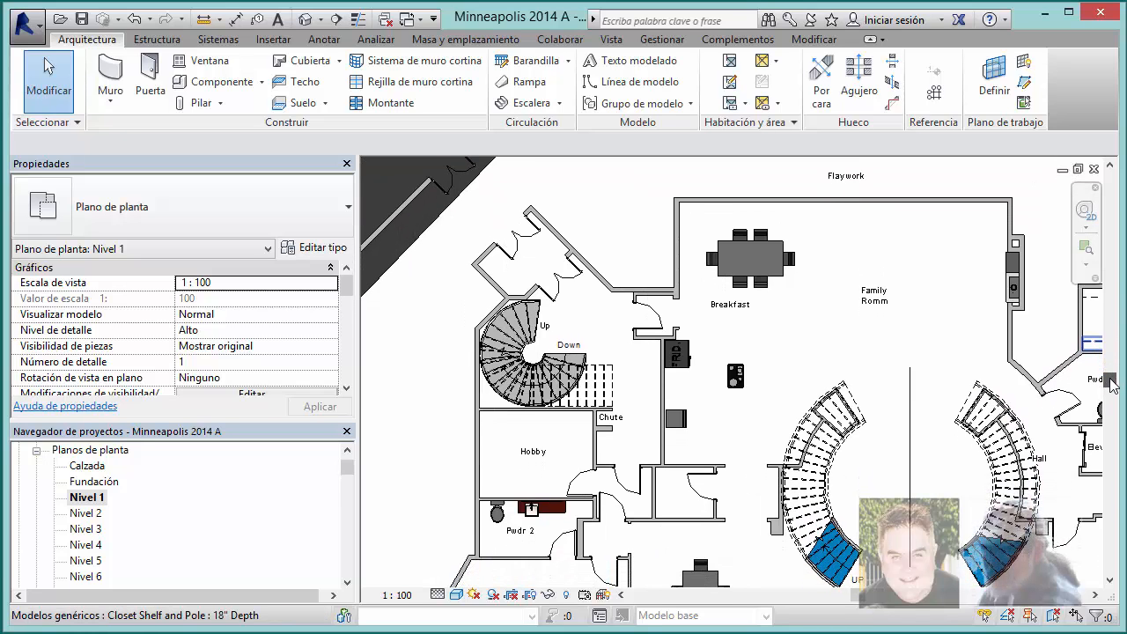
pyautogui.scroll(-3)
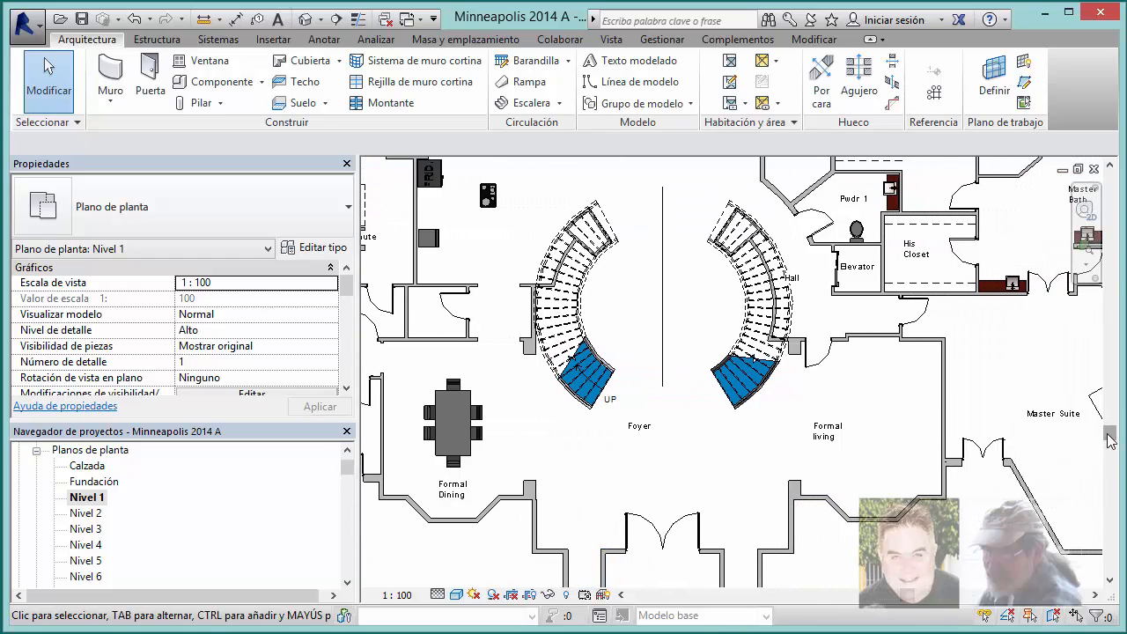
pyautogui.scroll(-3)
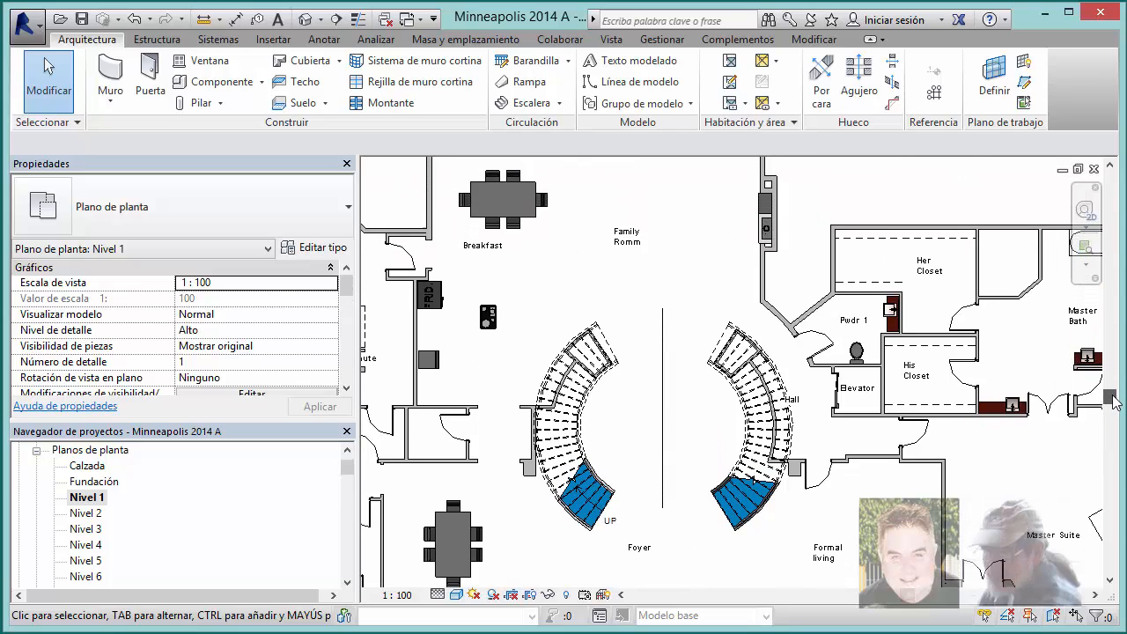
pyautogui.scroll(-3)
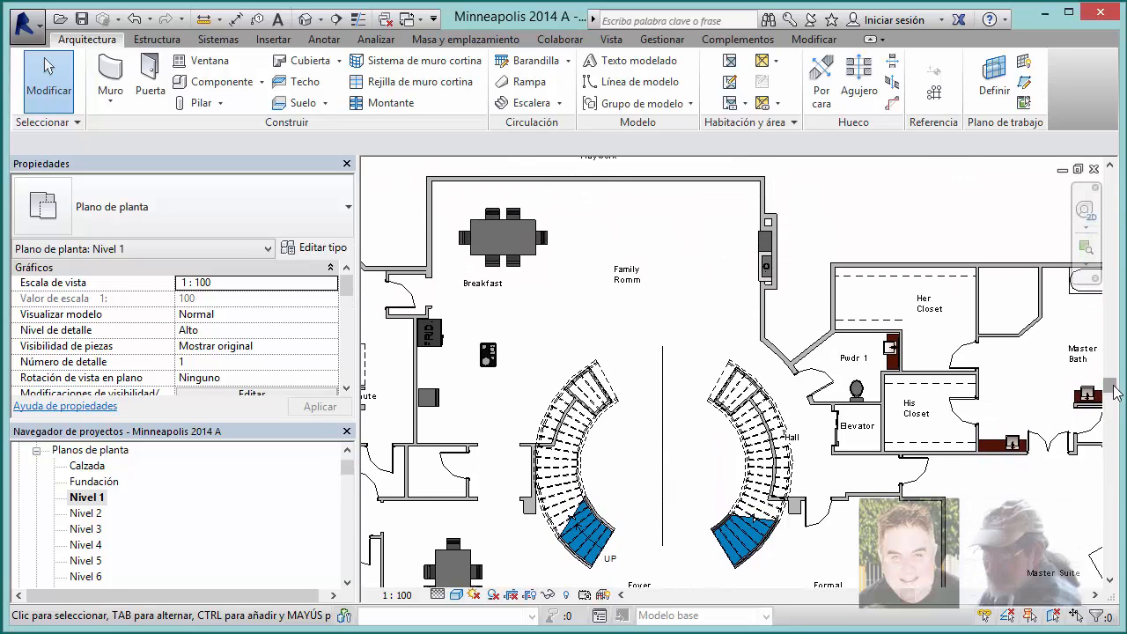
pyautogui.click(634, 275)
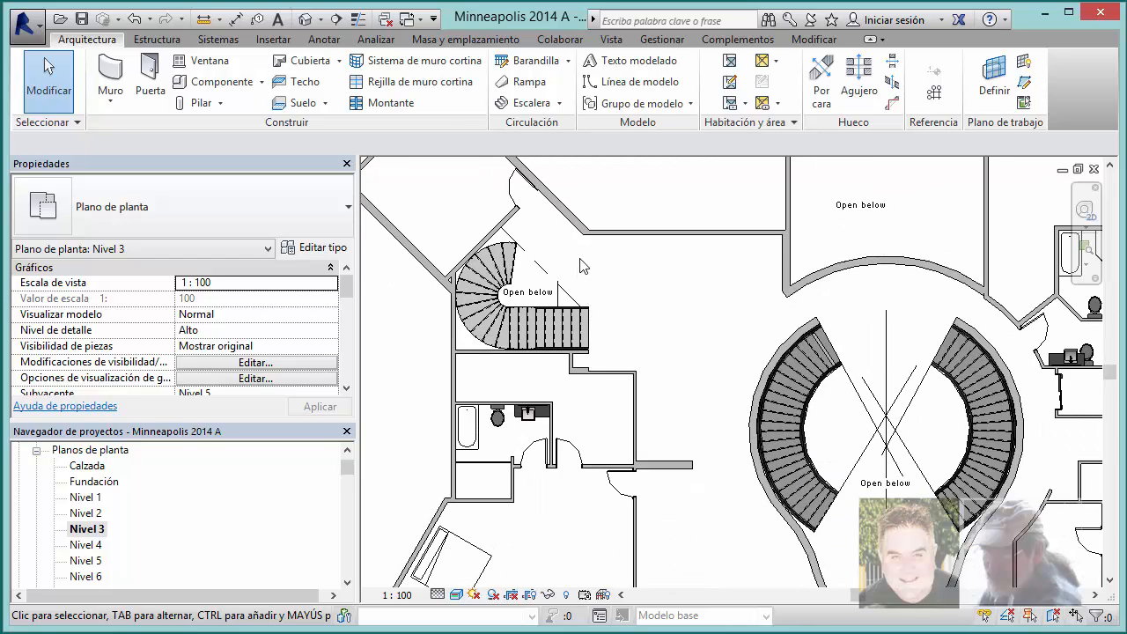
# Step: Zoom out to fit the whole Nivel 3 layout and scroll the Project Browser down to Planos
pyautogui.scroll(-3)
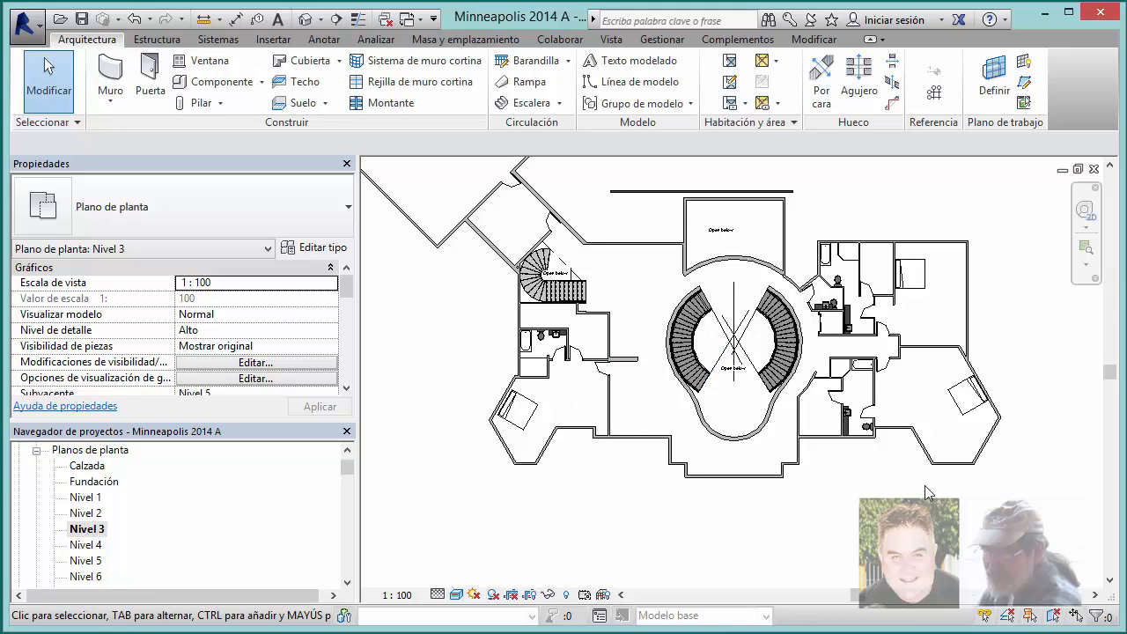
pyautogui.moveTo(922, 386)
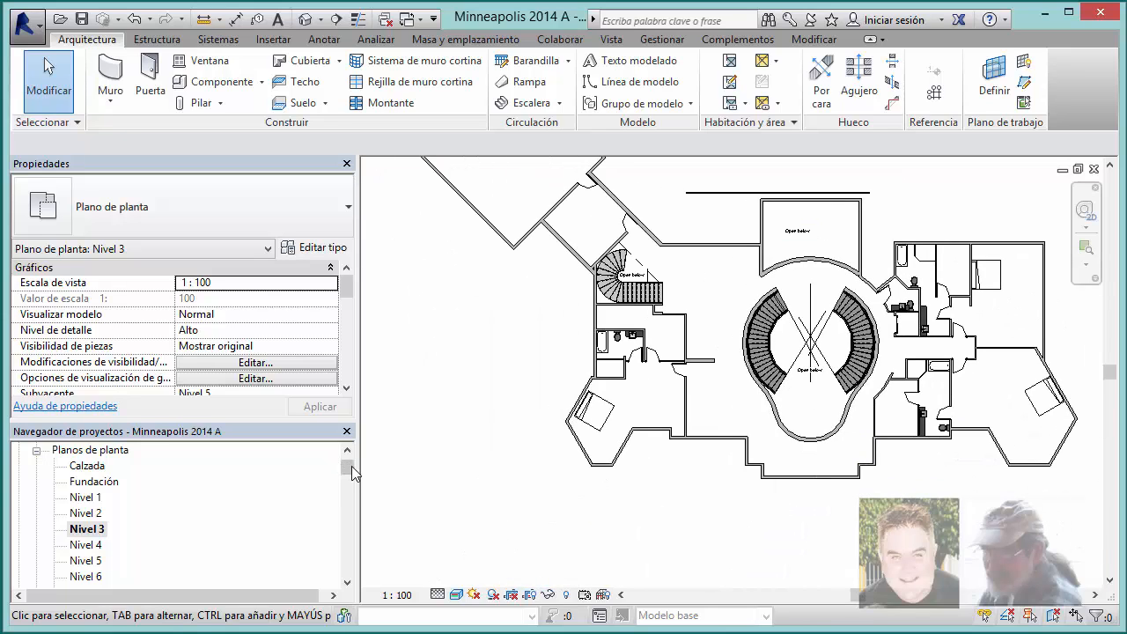
pyautogui.scroll(-3)
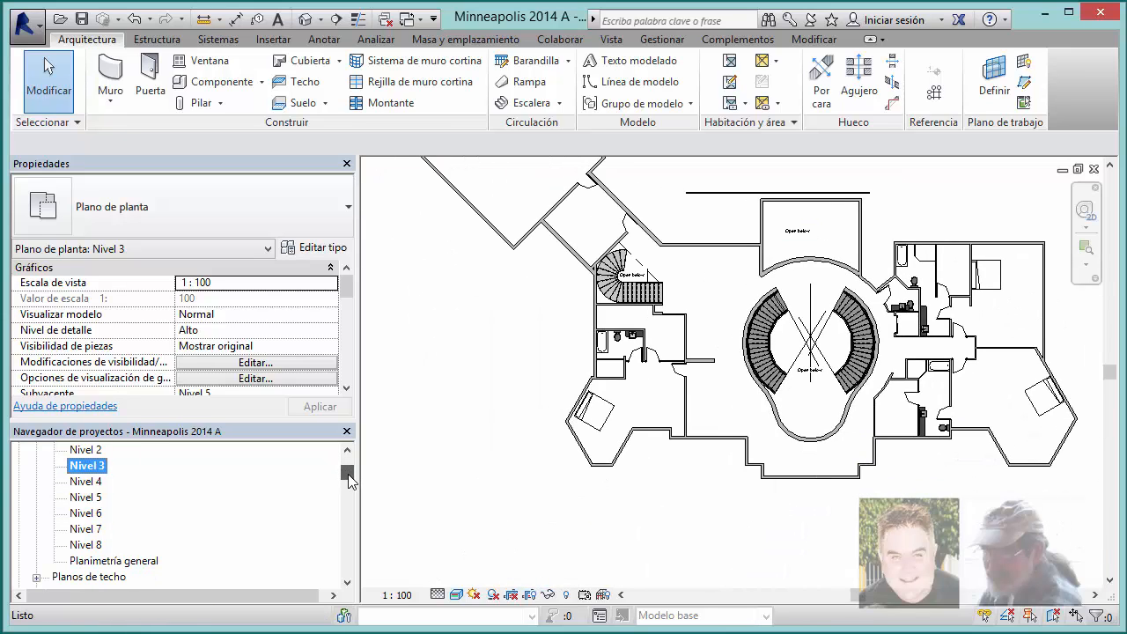
pyautogui.scroll(-3)
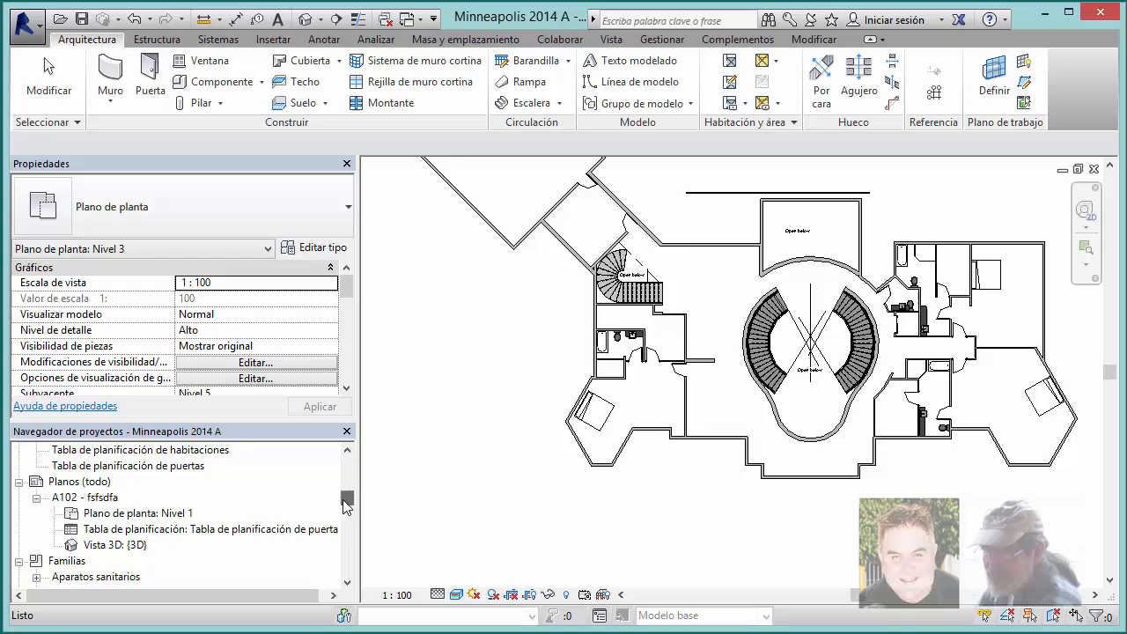
# Step: Open sheet A102 - fsfsdfa showing the Level 1 plan, door schedule and 3D view
pyautogui.click(85, 497)
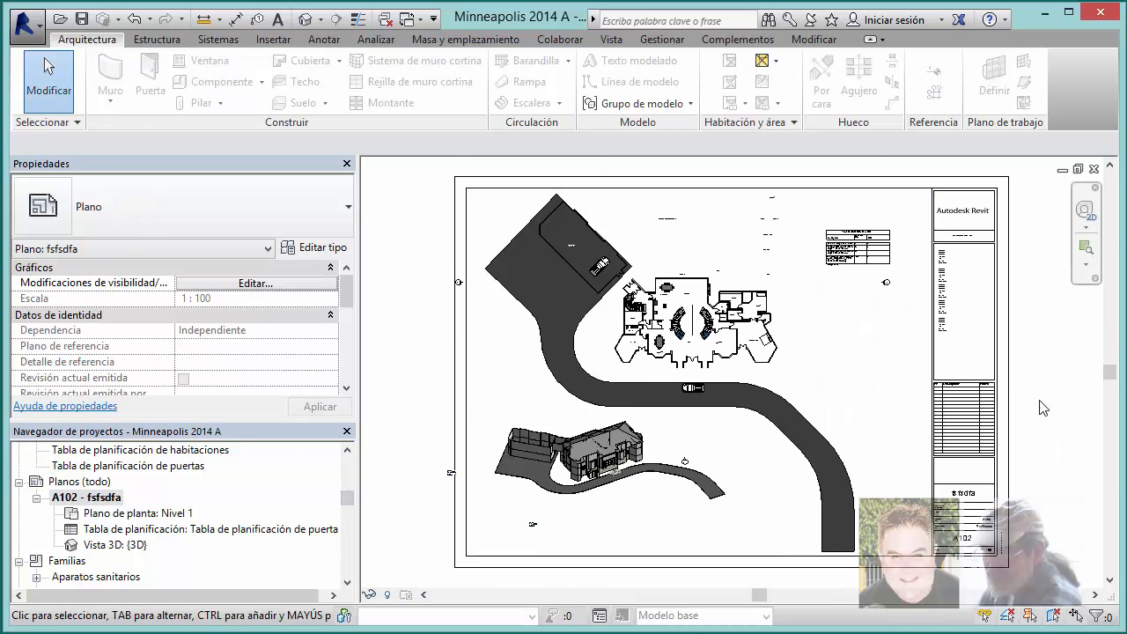
pyautogui.moveTo(1039, 472)
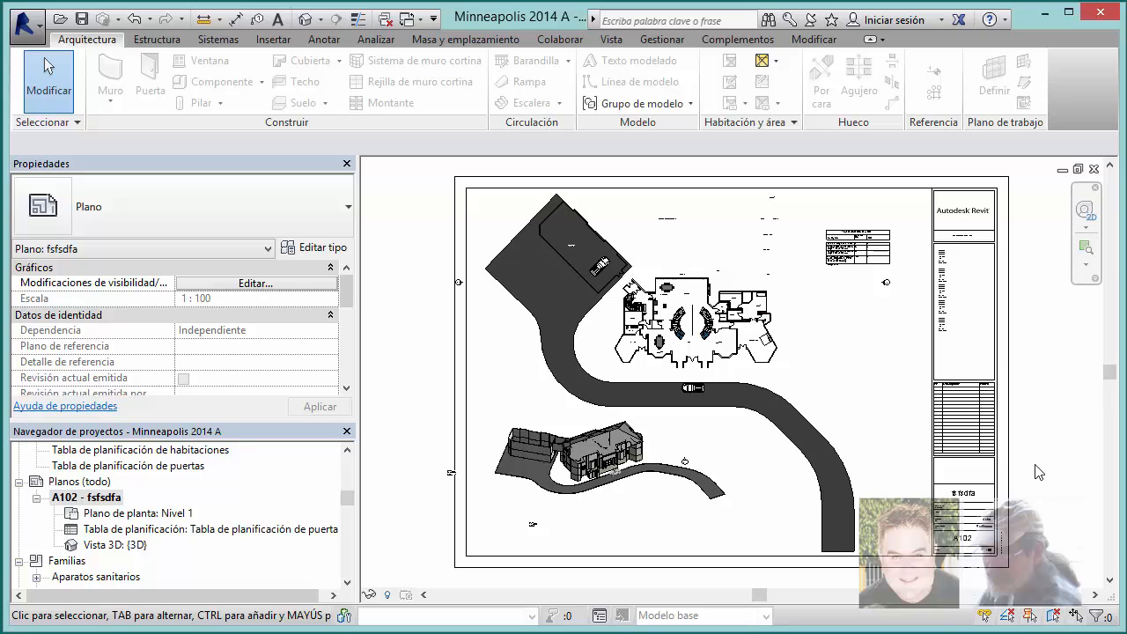
pyautogui.moveTo(1011, 438)
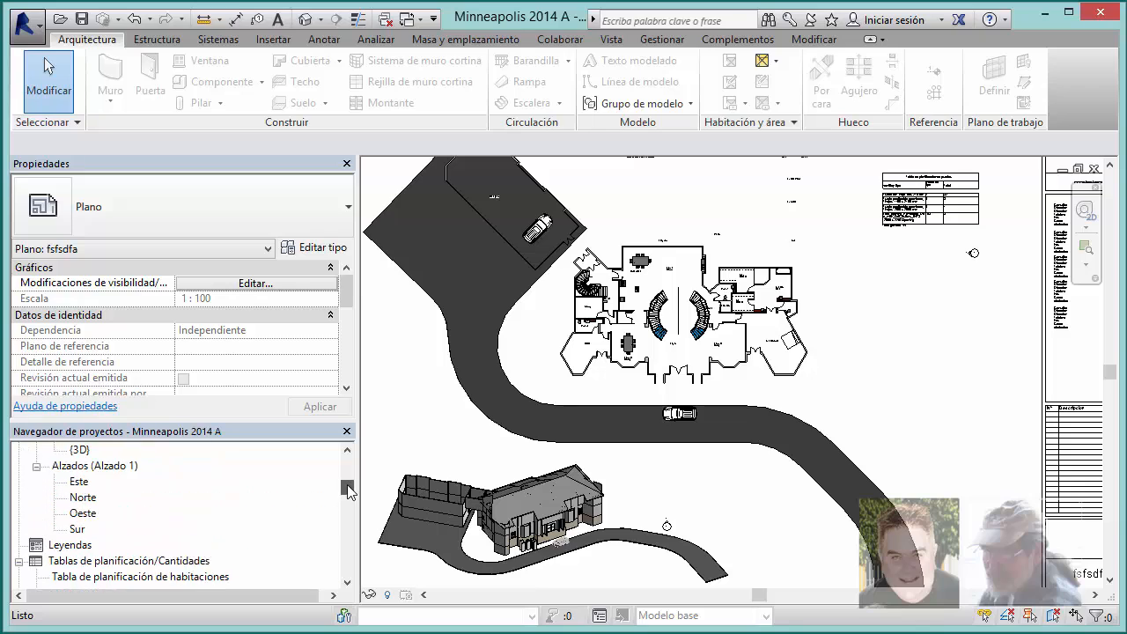
pyautogui.scroll(-3)
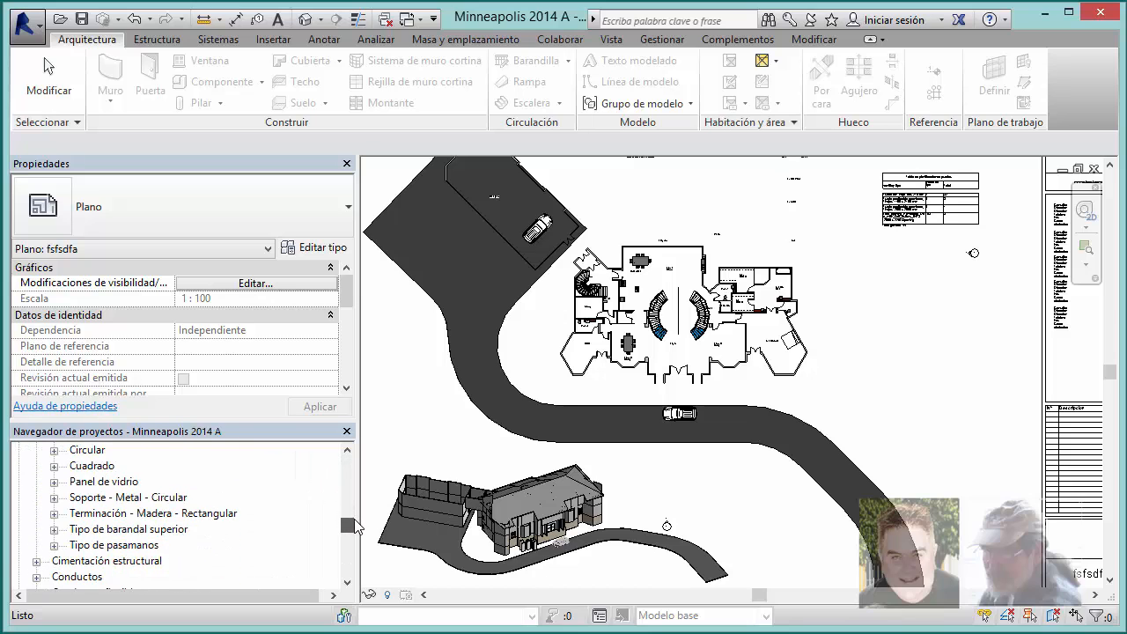
pyautogui.scroll(-3)
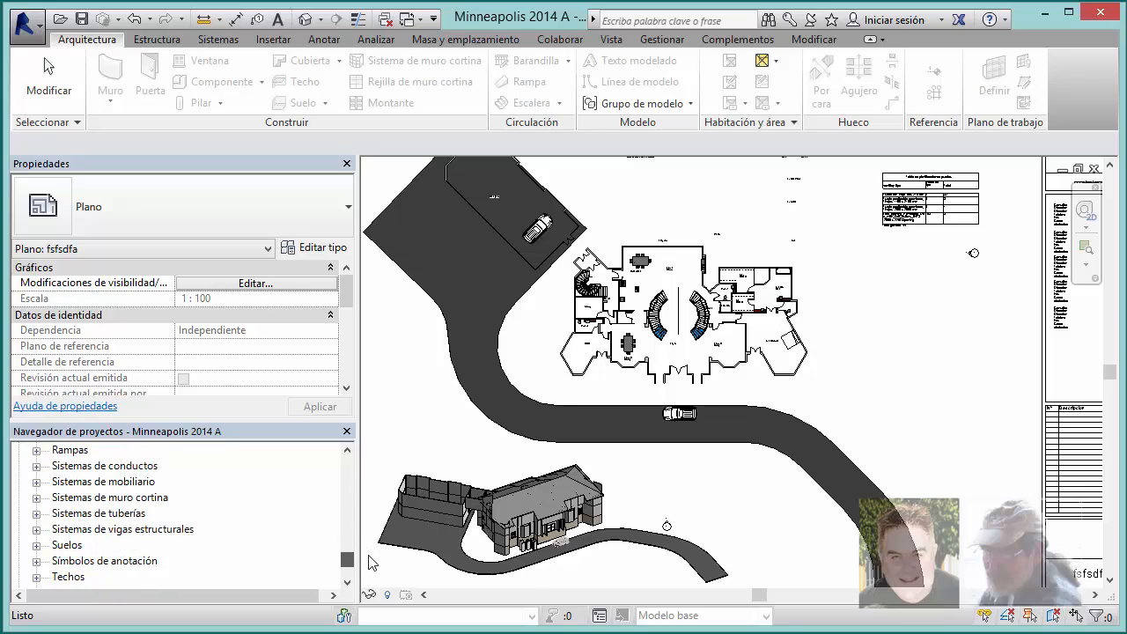
pyautogui.scroll(-3)
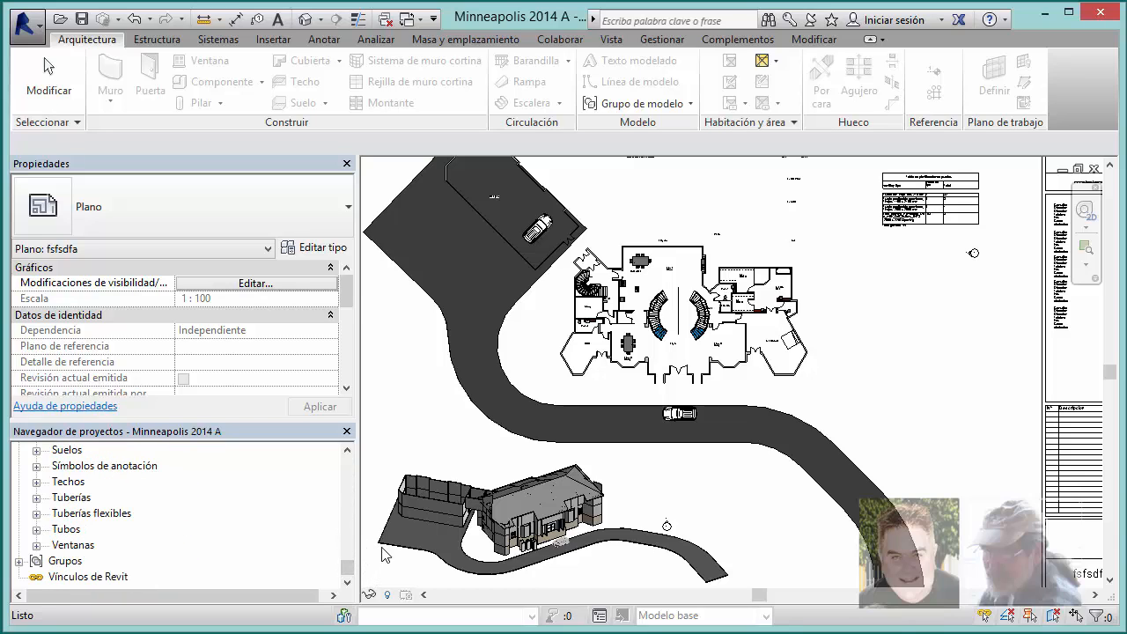
pyautogui.moveTo(426, 509)
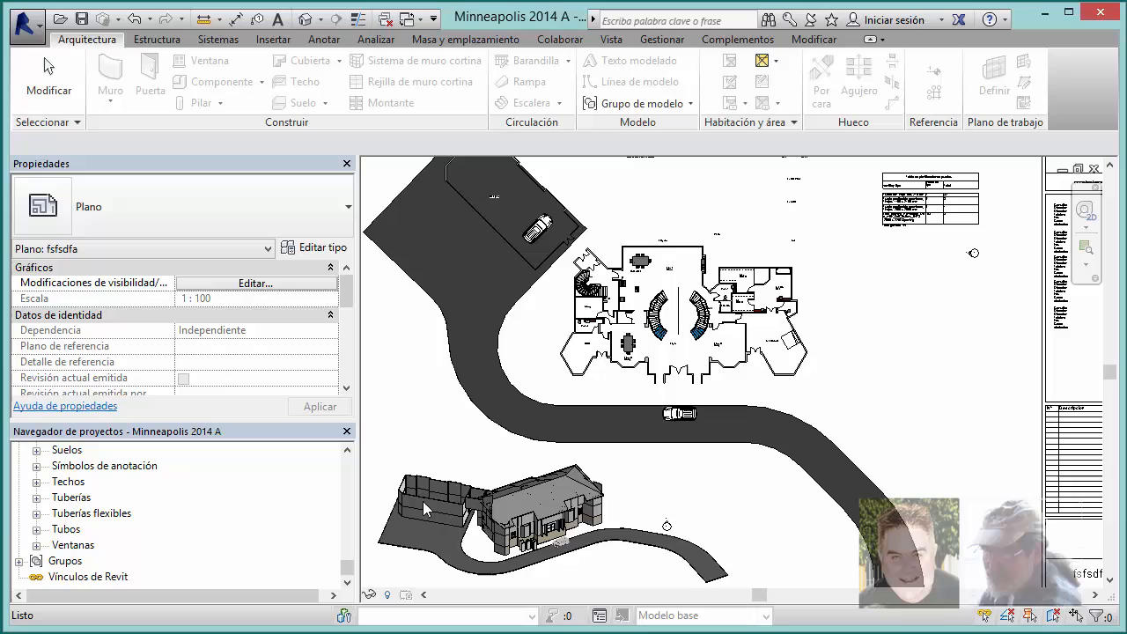